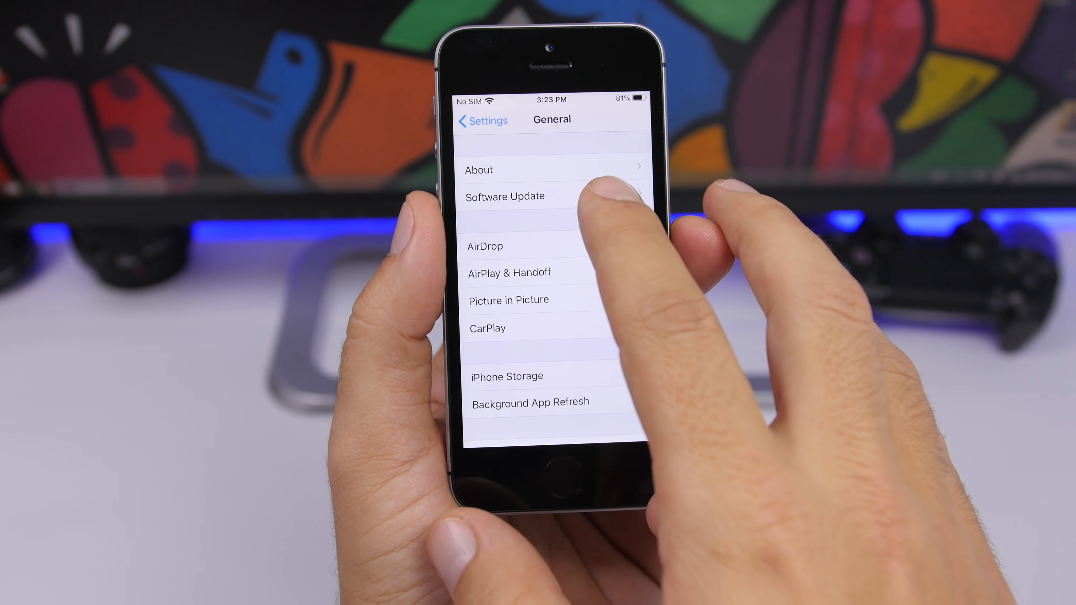
- Check the iPhone's Software Update status under Settings > General
left_click(506, 196)
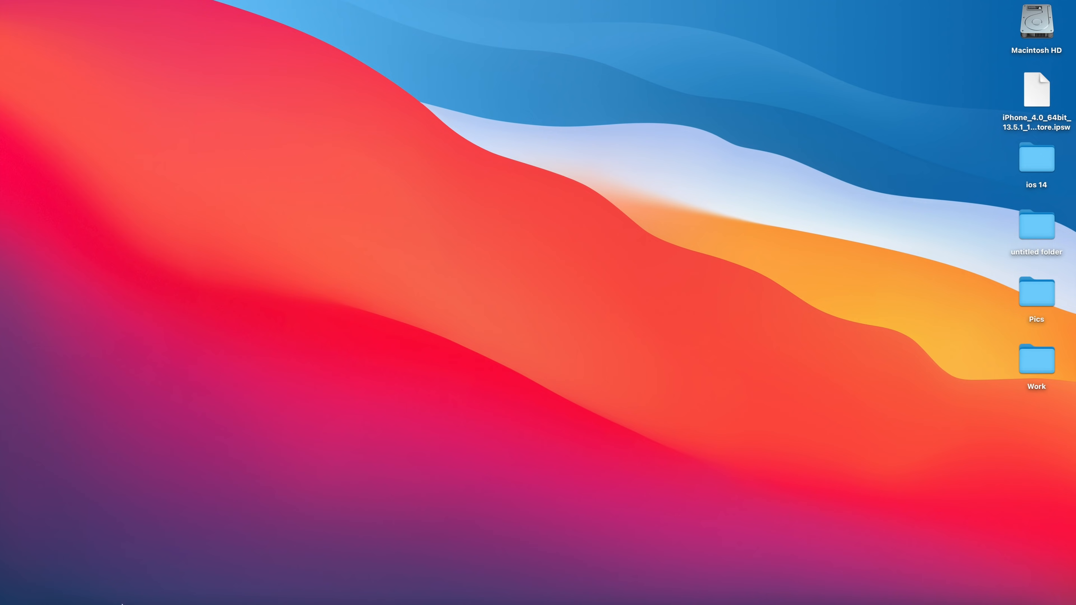
- Browse ipsw.me in Safari and choose iPhone to list the iPhone models
left_click(143, 604)
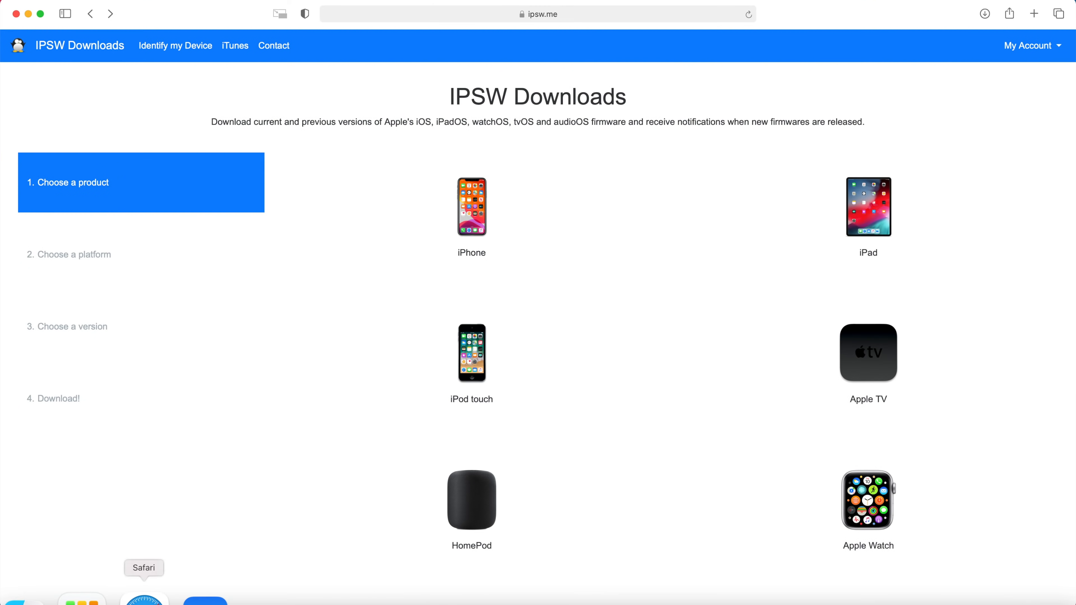
left_click(472, 207)
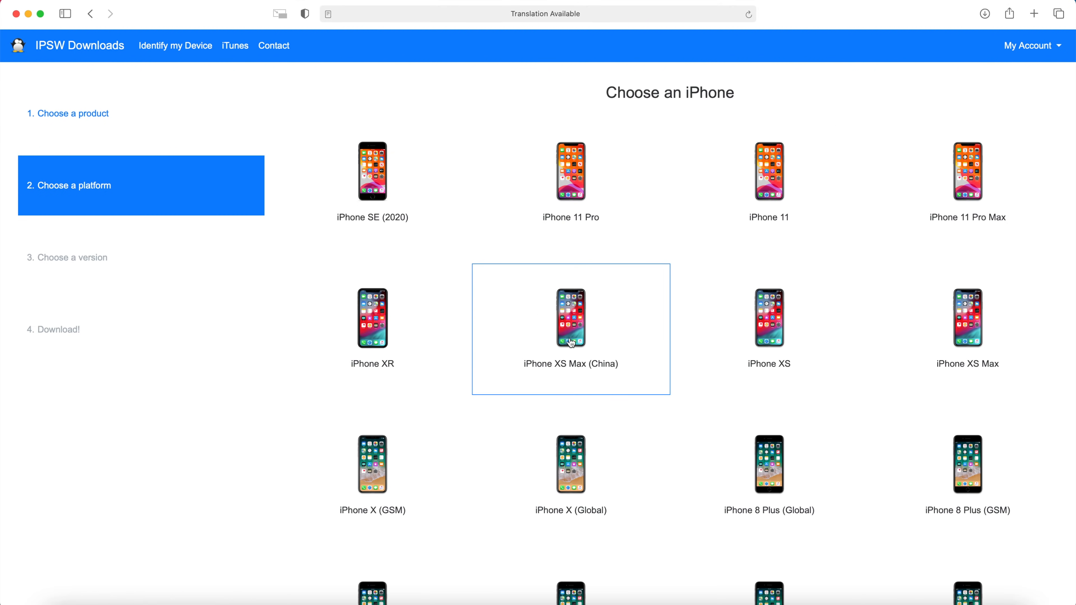
scroll("down", 3)
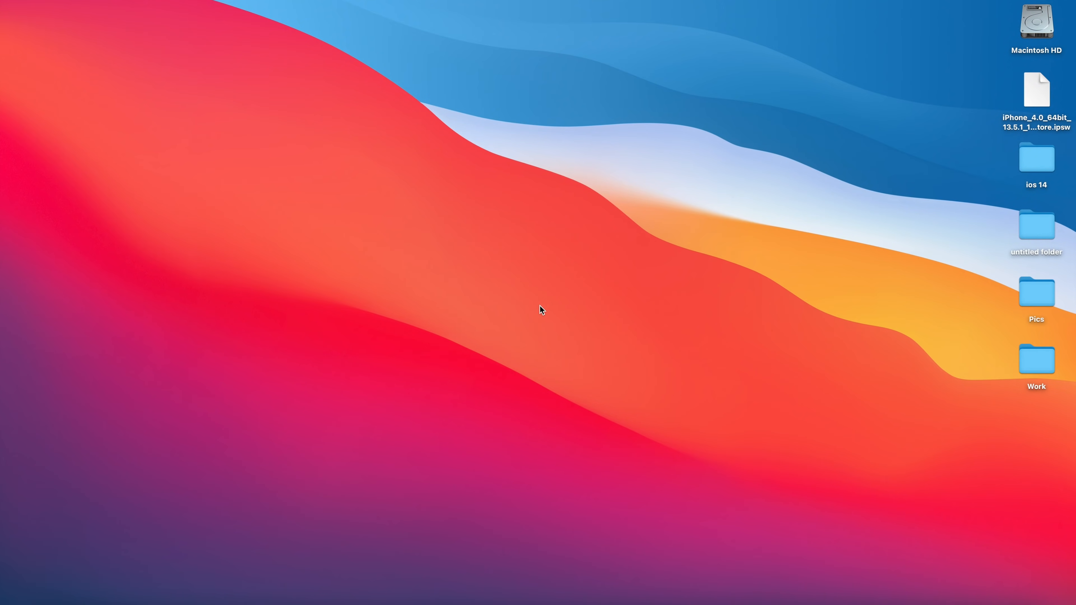
mouse_move(73, 598)
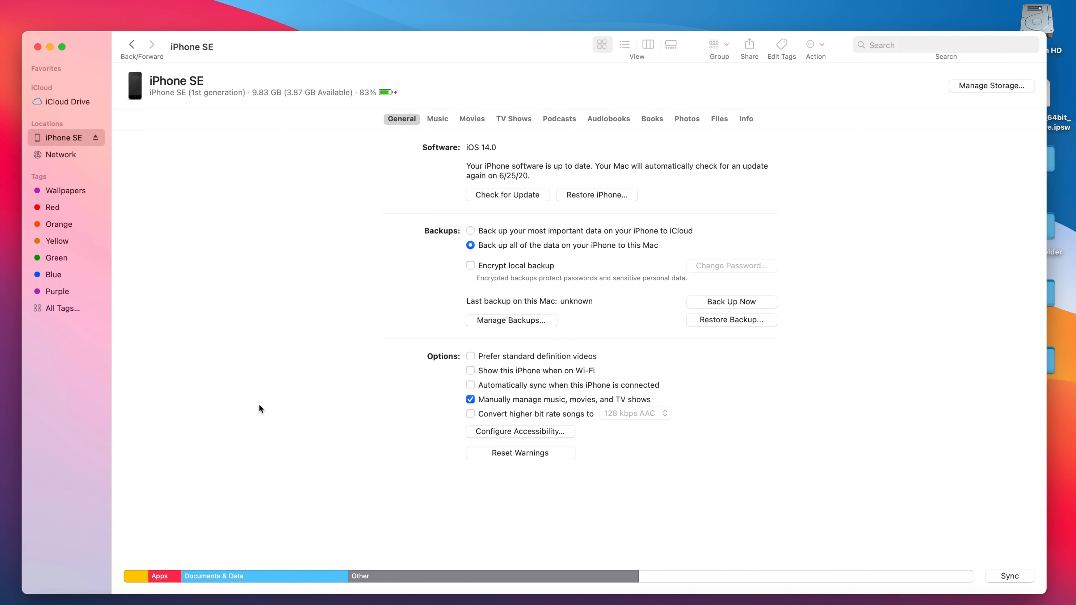
mouse_move(794, 361)
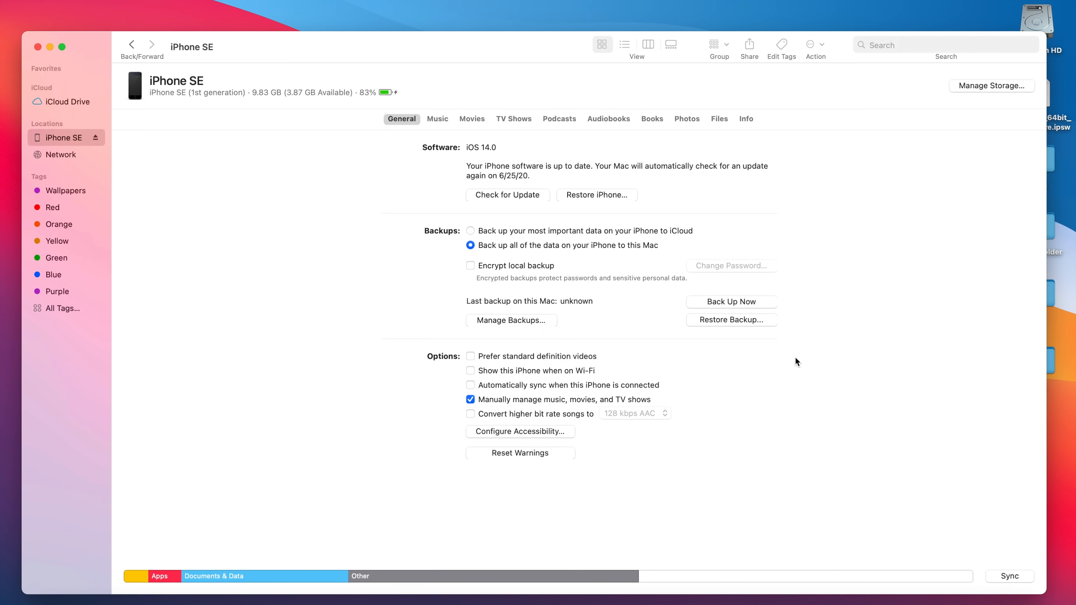
mouse_move(800, 327)
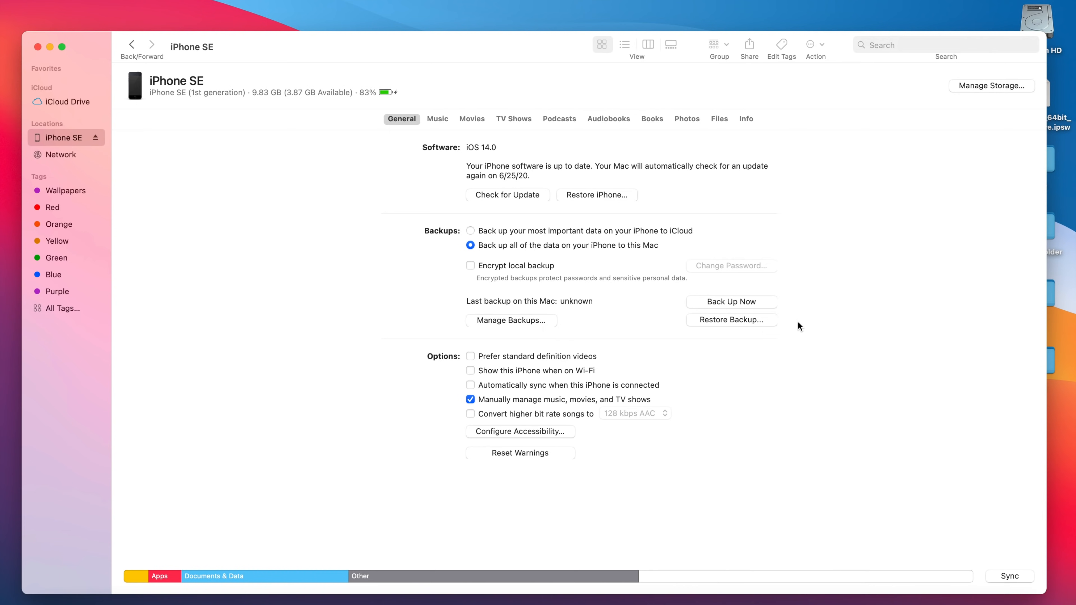
mouse_move(755, 309)
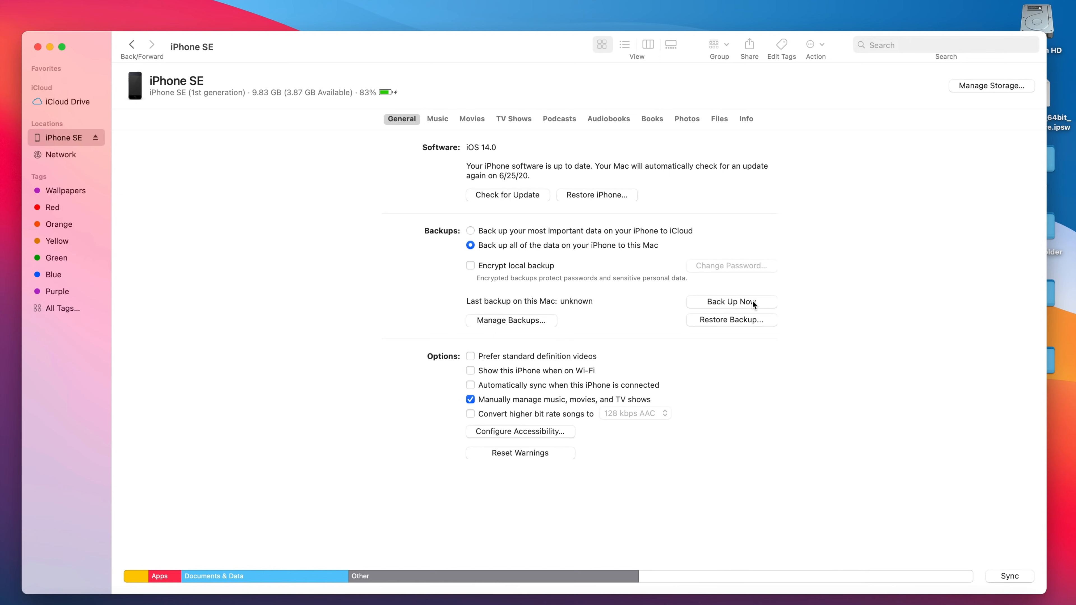
mouse_move(536, 203)
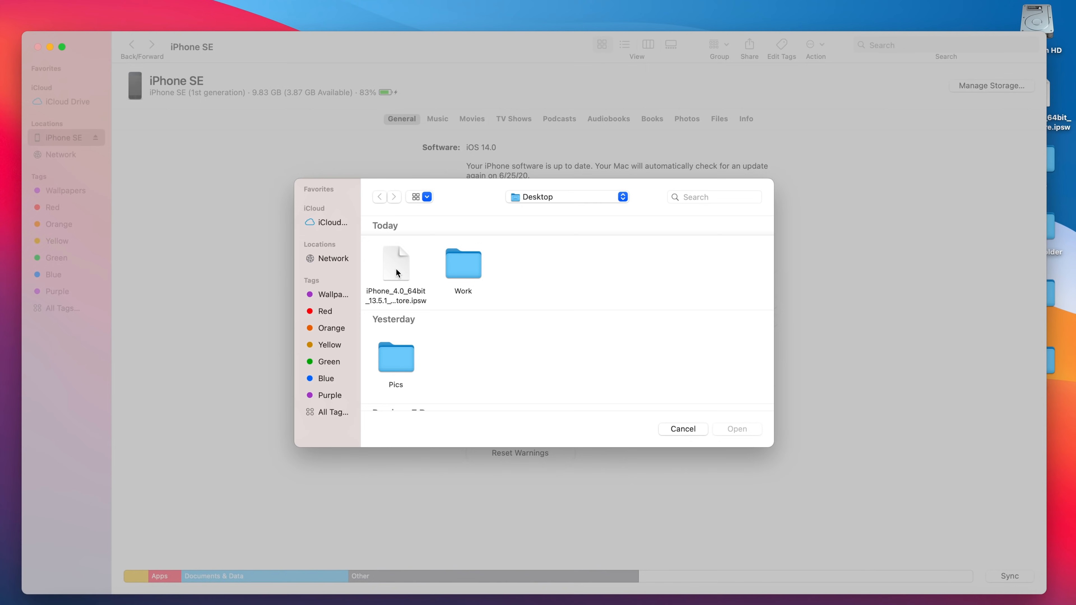
- Select the iOS 13.5.1 .ipsw file on the Desktop as the restore firmware
left_click(395, 263)
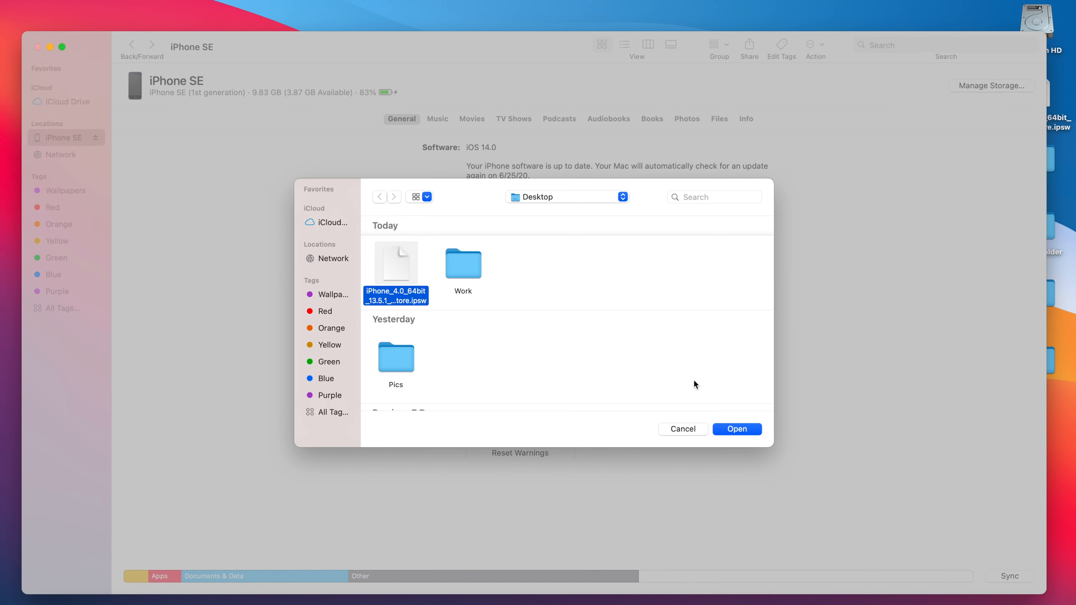
left_click(737, 429)
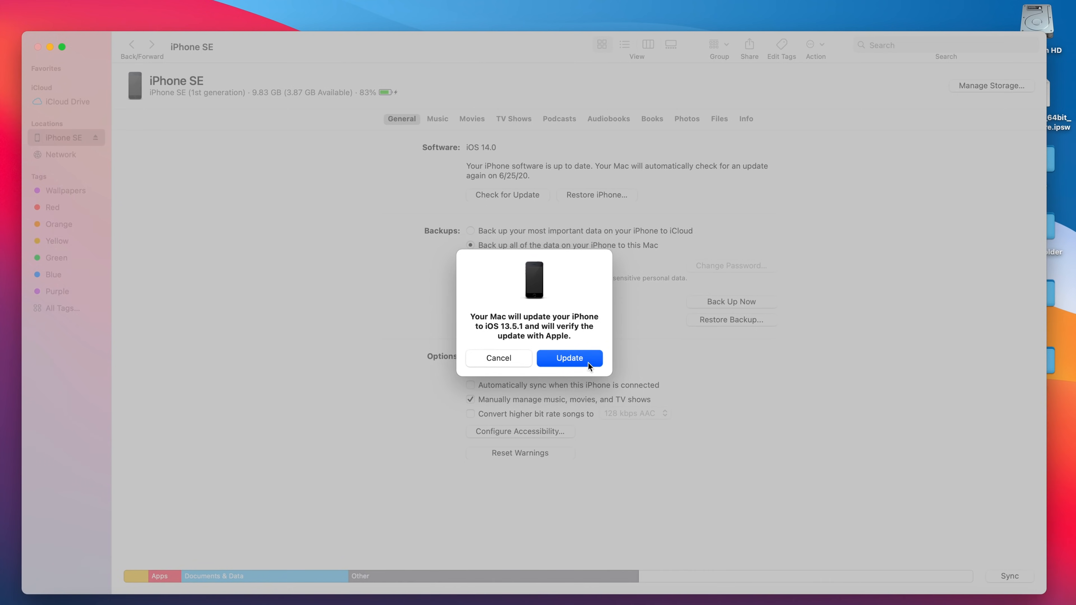
- Confirm the update to iOS 13.5.1, then browse the iPhone's home screens and Safari afterwards
left_click(569, 358)
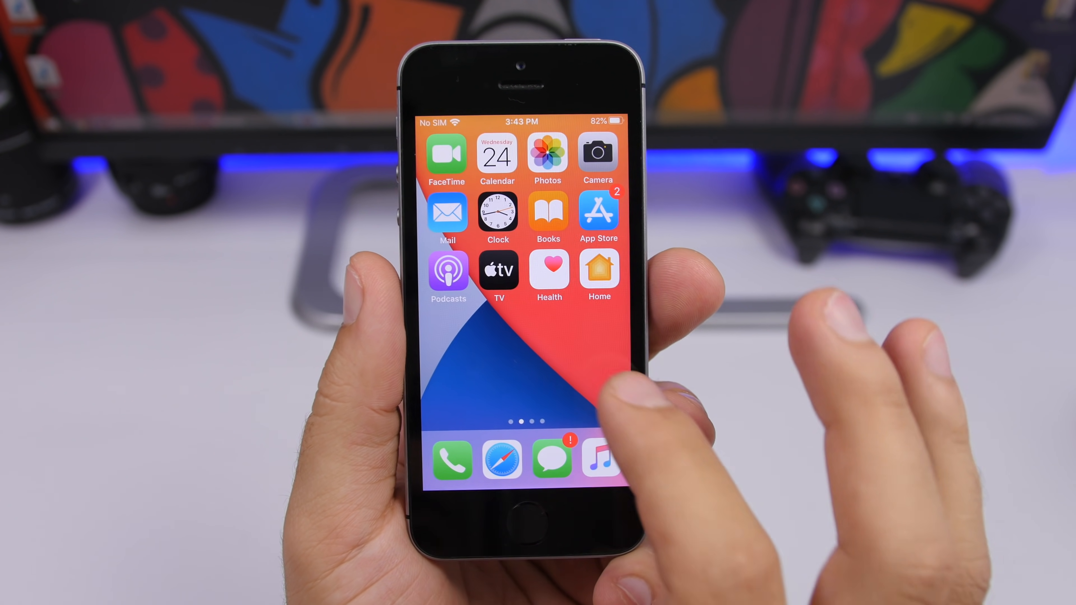
scroll("left", 3)
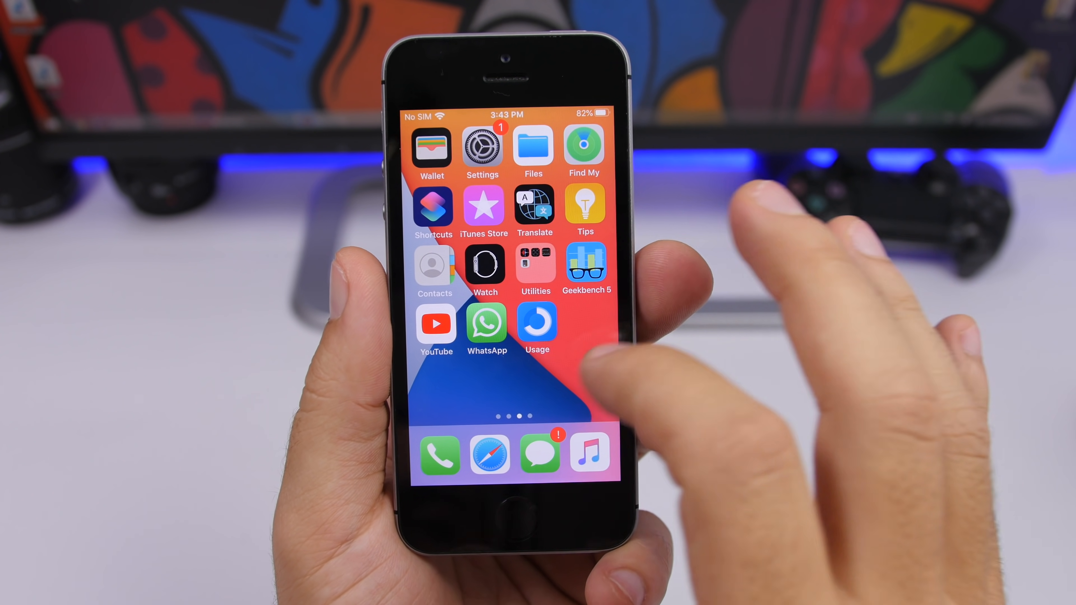
scroll("left", 3)
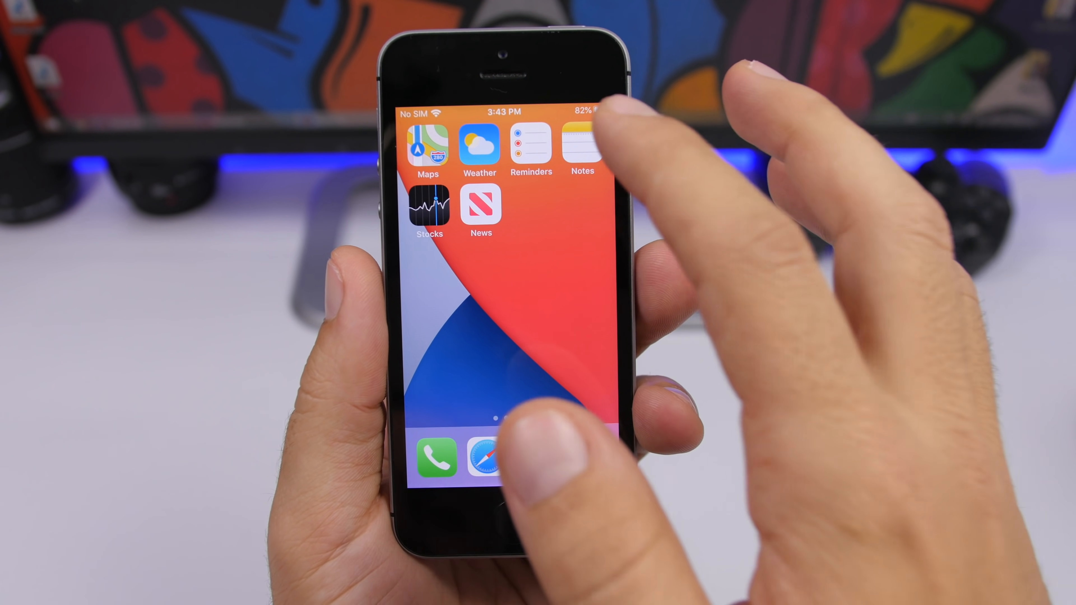
left_click(583, 145)
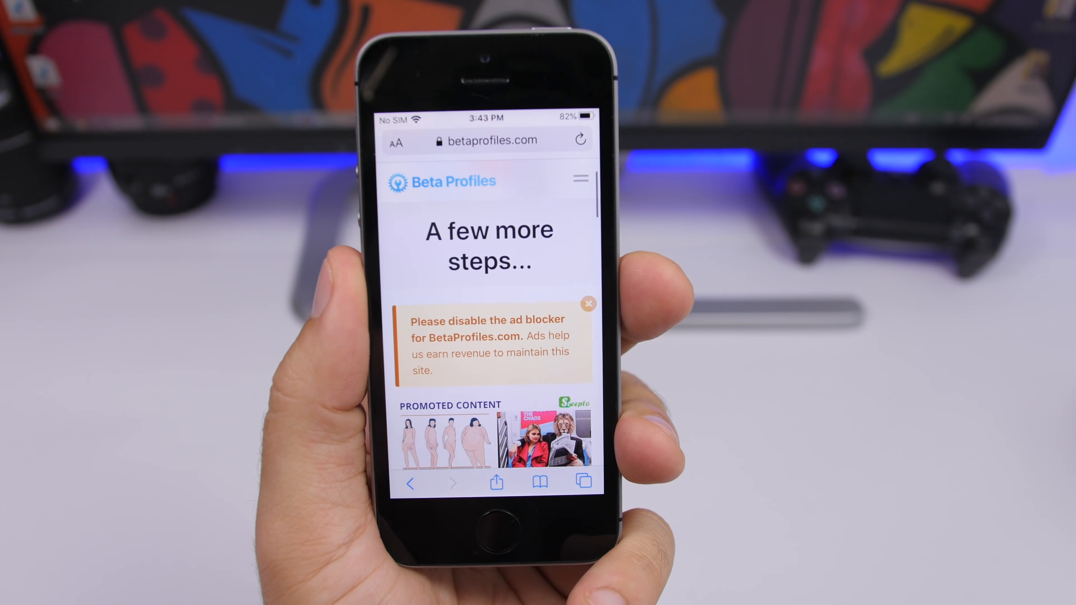
scroll("down", 3)
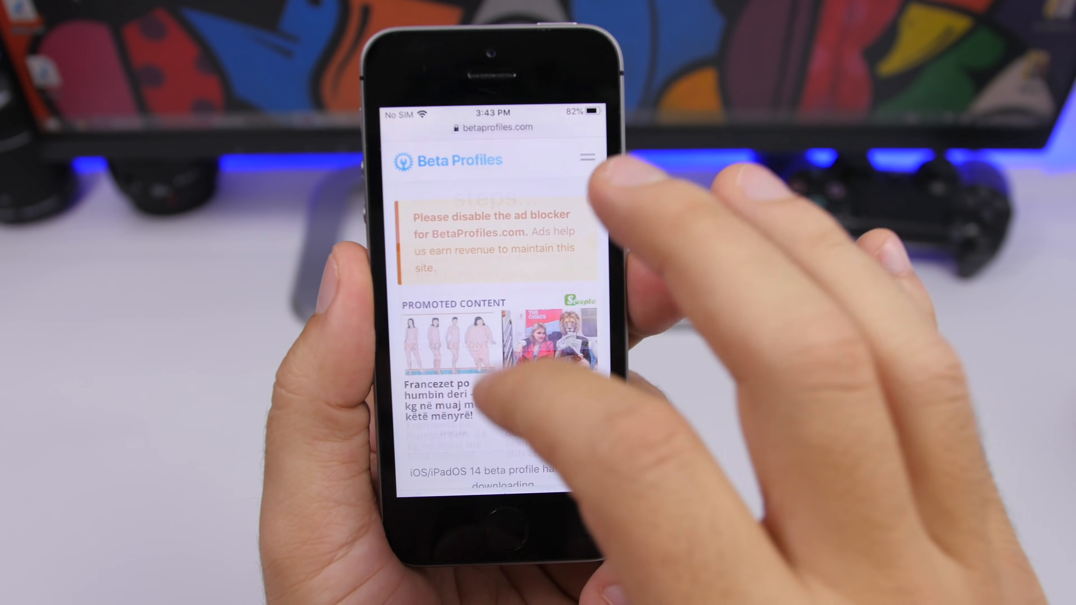